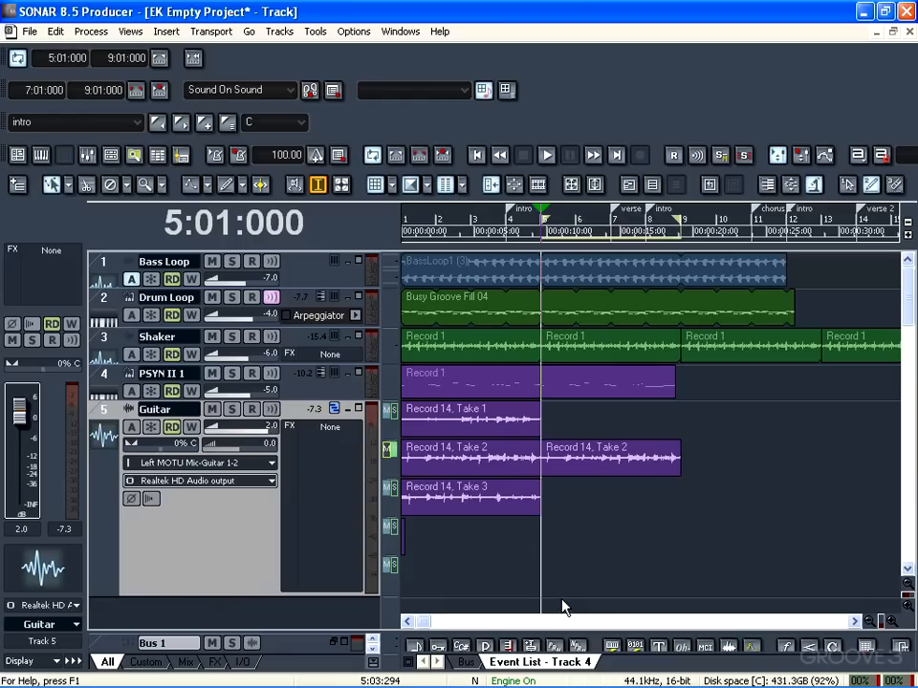
pyautogui.moveTo(564, 593)
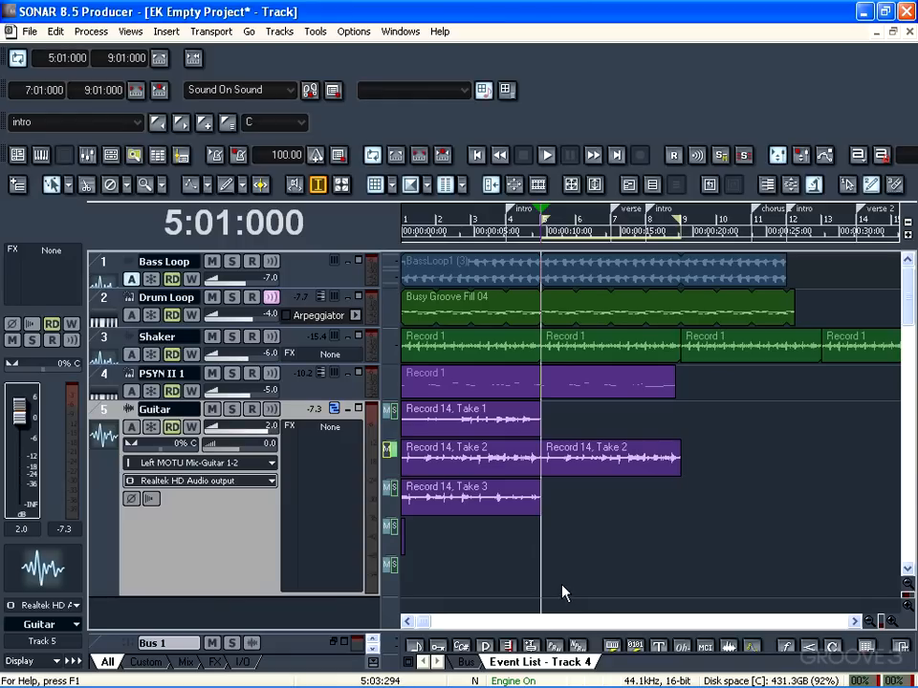
pyautogui.moveTo(562, 569)
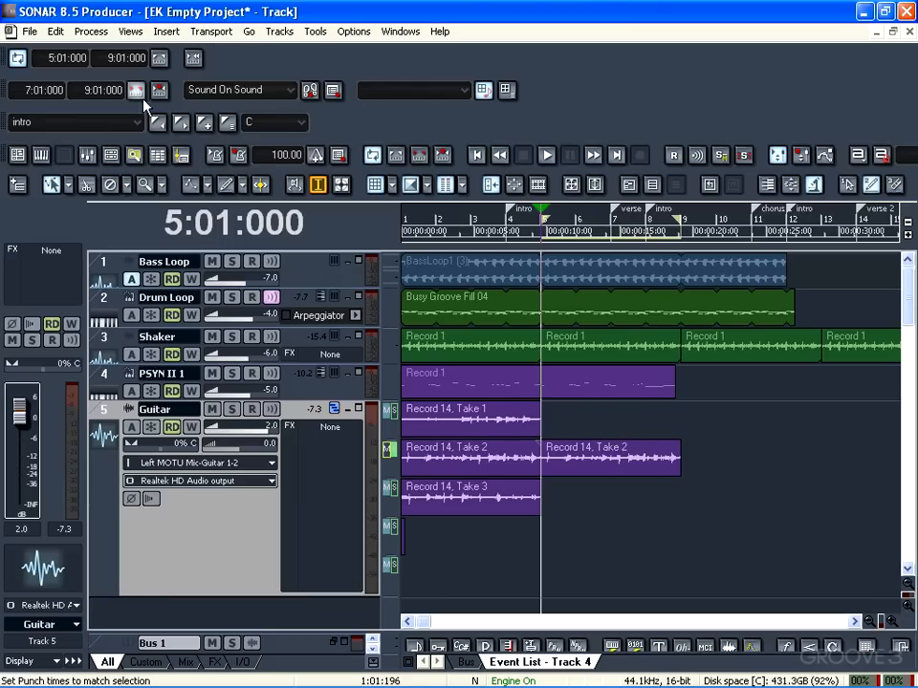
pyautogui.moveTo(161, 90)
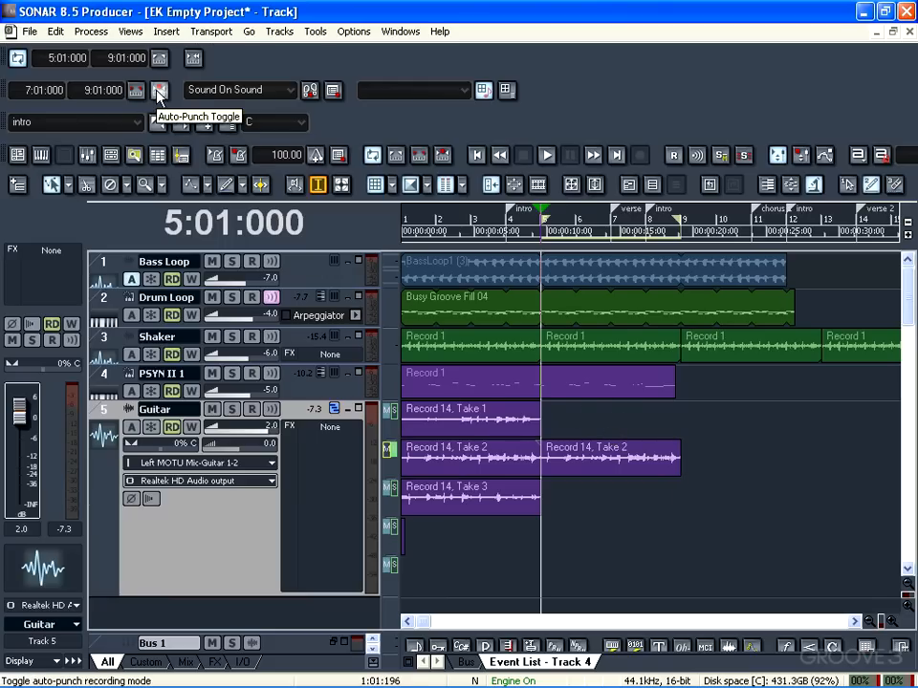
# Step: Turn on Auto-Punch on the Punch toolbar so recording is limited to the punch range
pyautogui.click(159, 90)
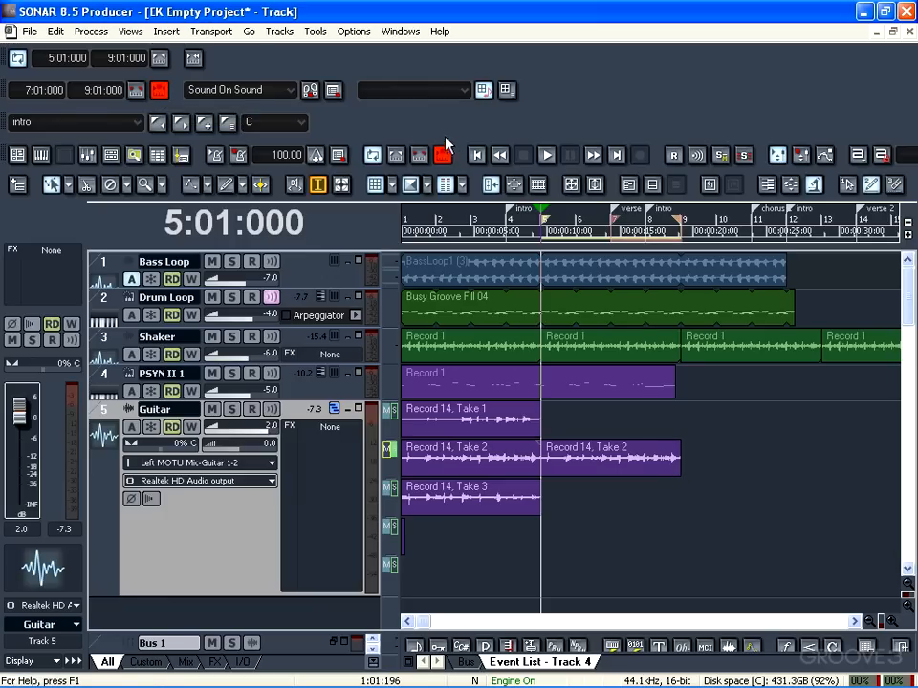
pyautogui.moveTo(444, 155)
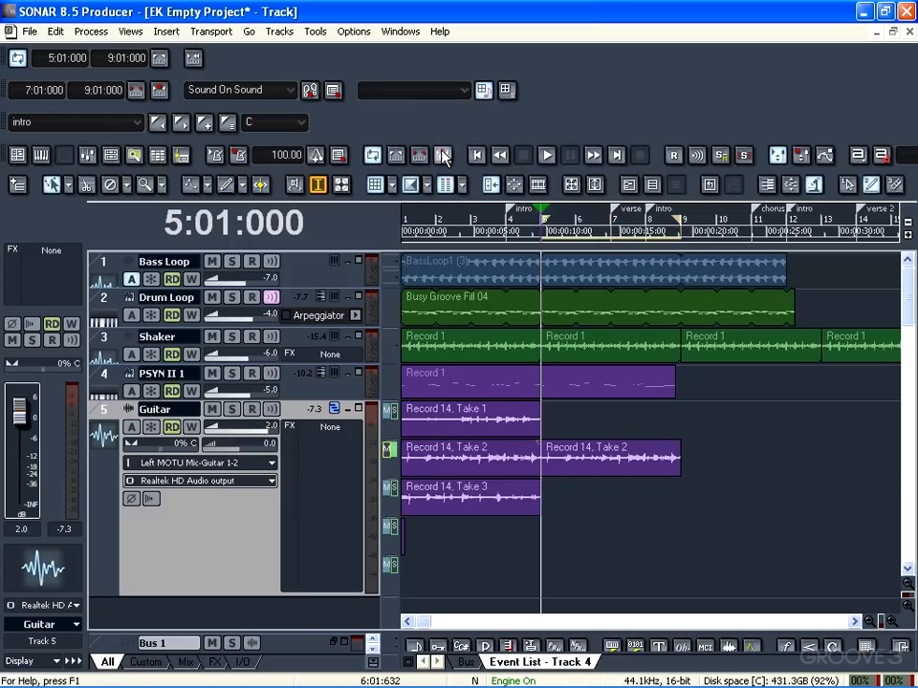
pyautogui.click(444, 155)
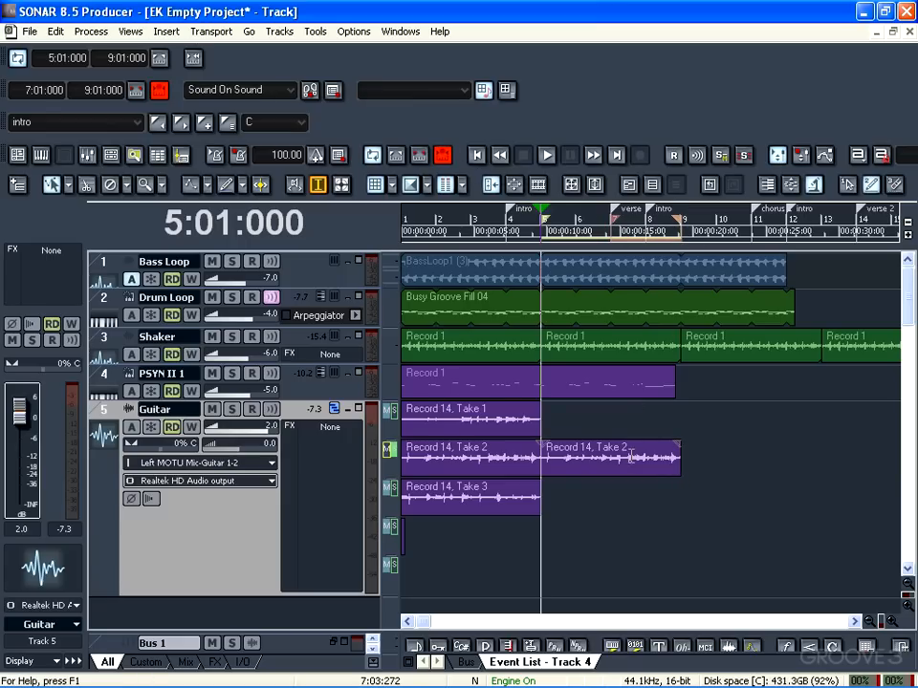
# Step: Select bar 8 and set the punch times to match it, 8:01:000 to 9:01:000
pyautogui.click(317, 183)
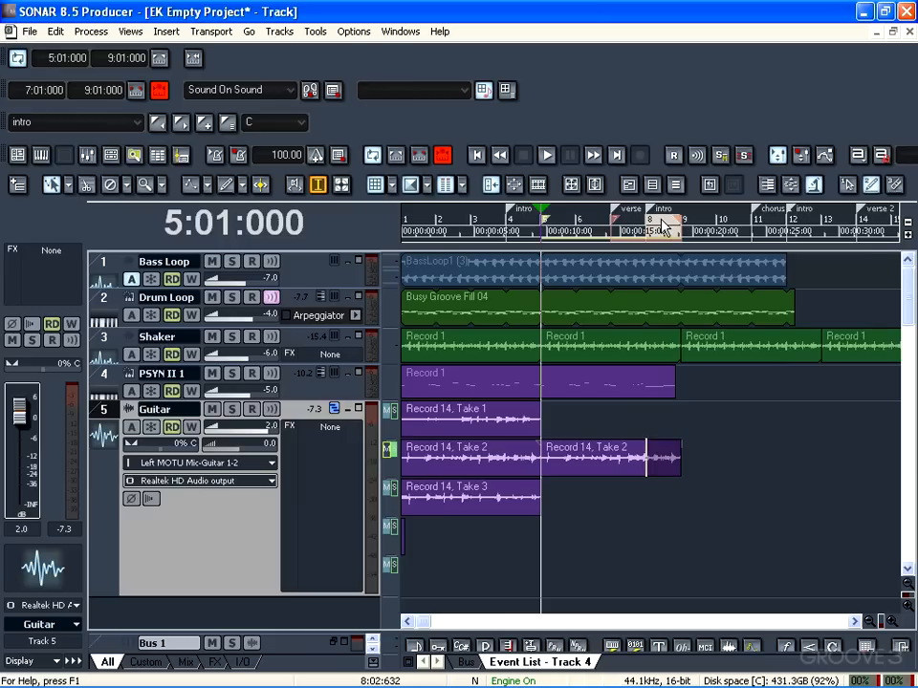
pyautogui.rightClick(665, 226)
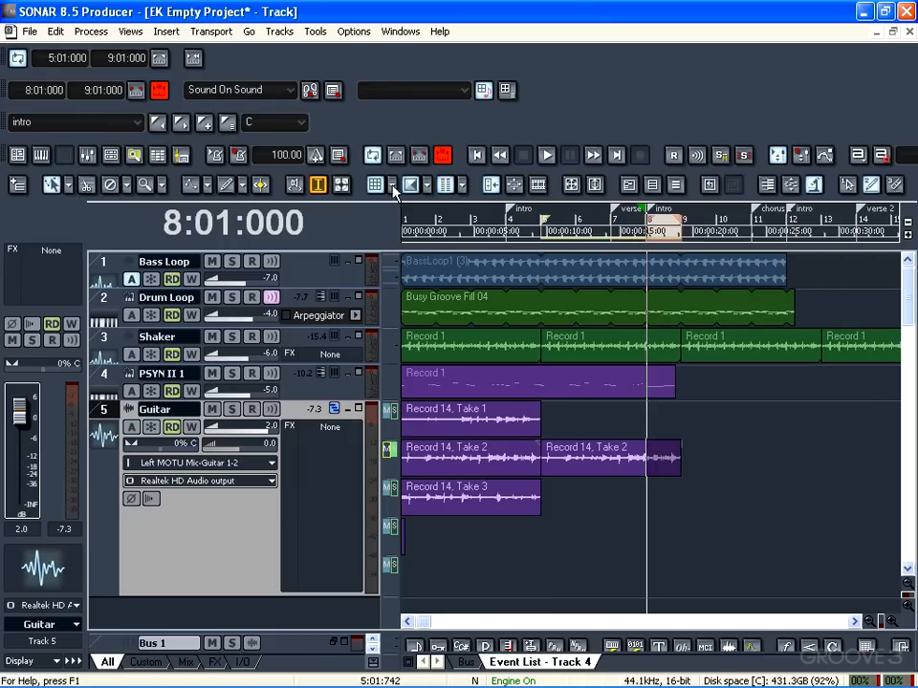
pyautogui.moveTo(39, 90)
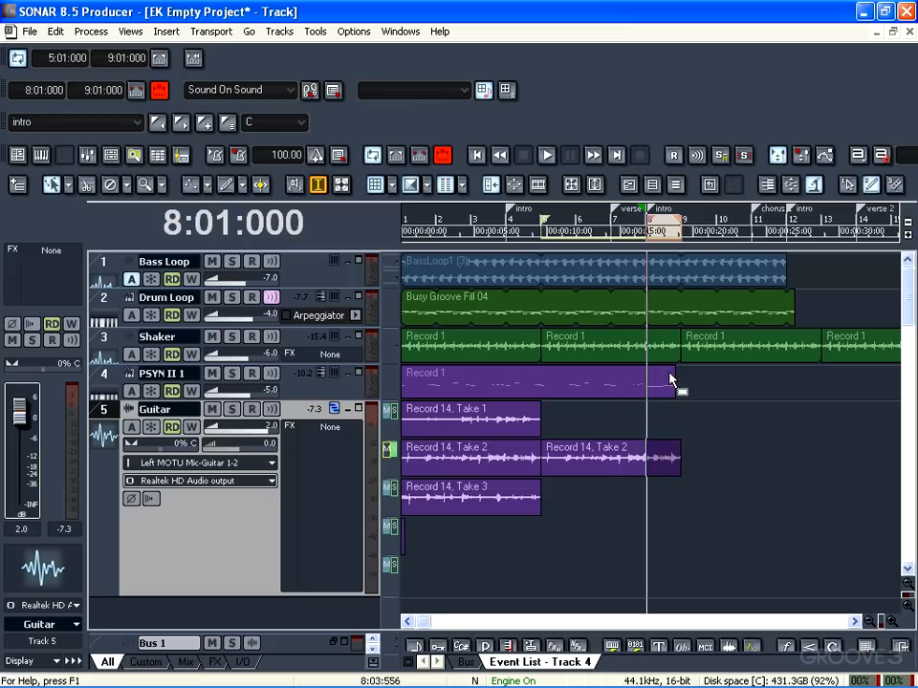
# Step: Move the Now time back to 5:01:000, ahead of the bar 8 punch range
pyautogui.click(539, 208)
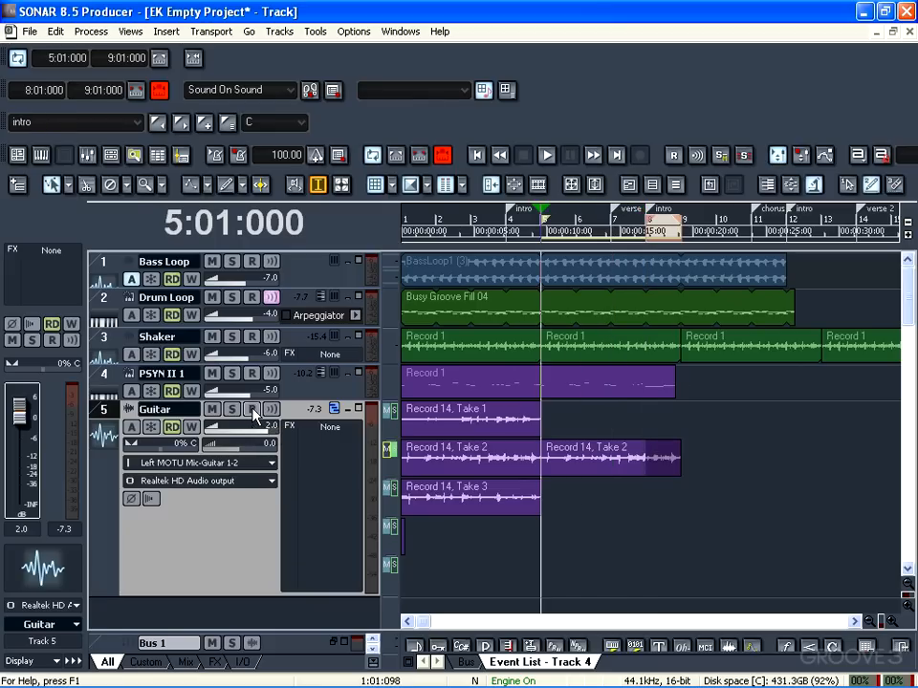
# Step: Arm the Guitar track and start recording so the take lands only in bar 8
pyautogui.click(253, 410)
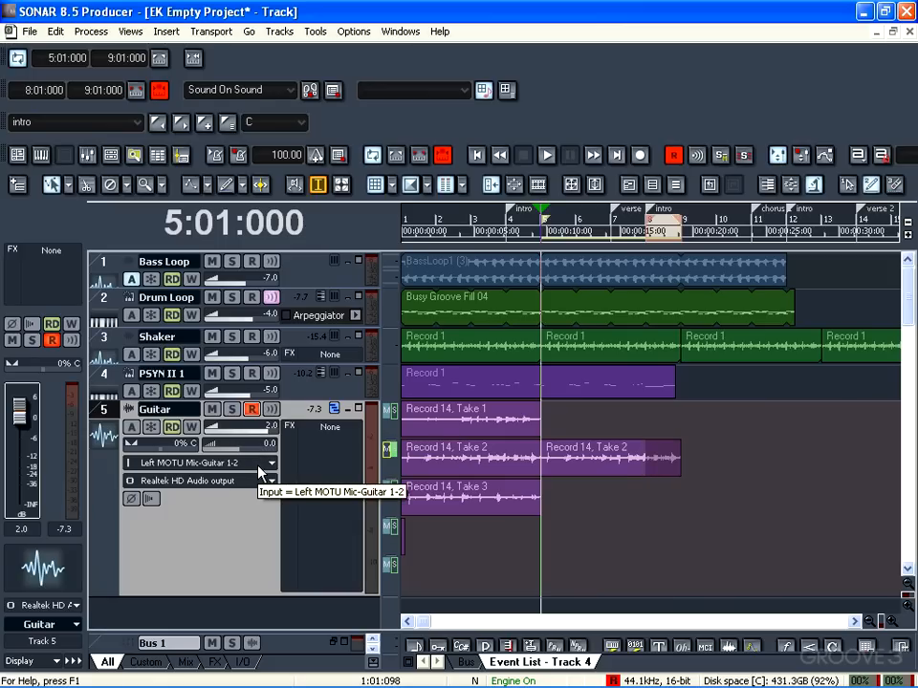
pyautogui.click(547, 155)
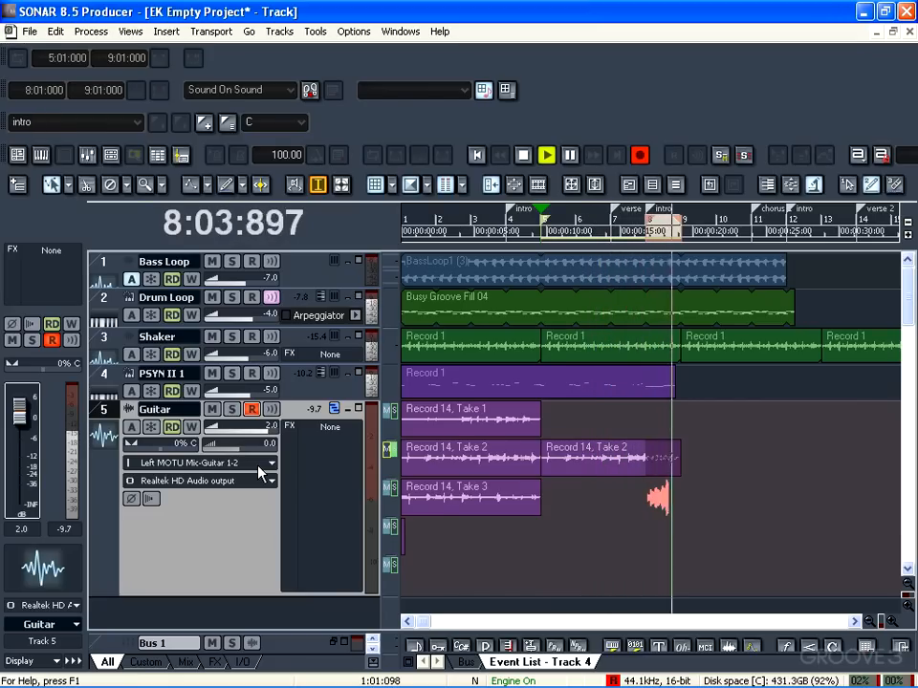
# Step: Keep loop-recording through bar 8 to stack several guitar take layers, then stop
pyautogui.click(562, 230)
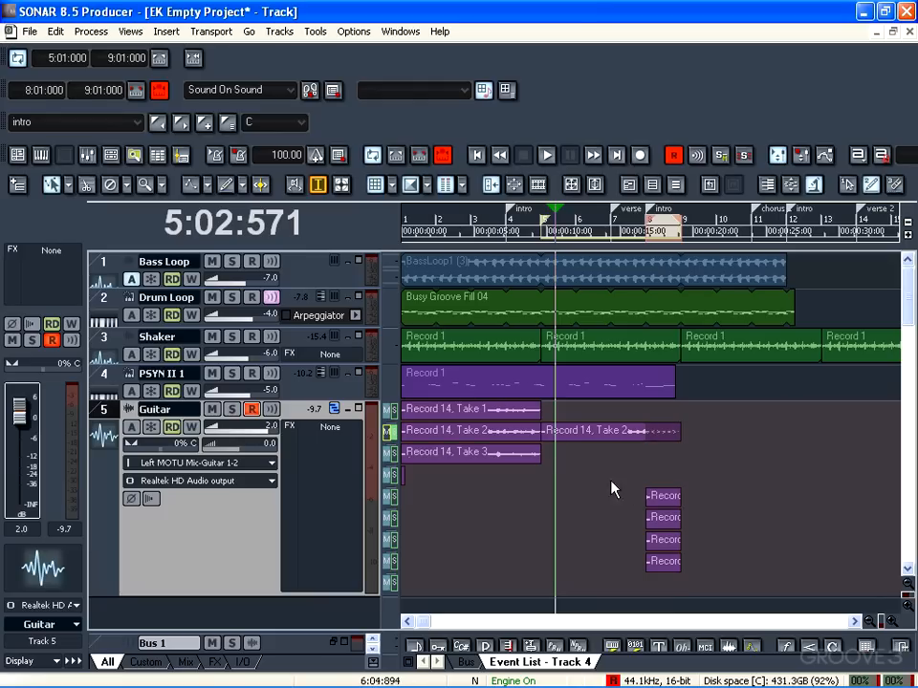
pyautogui.moveTo(708, 539)
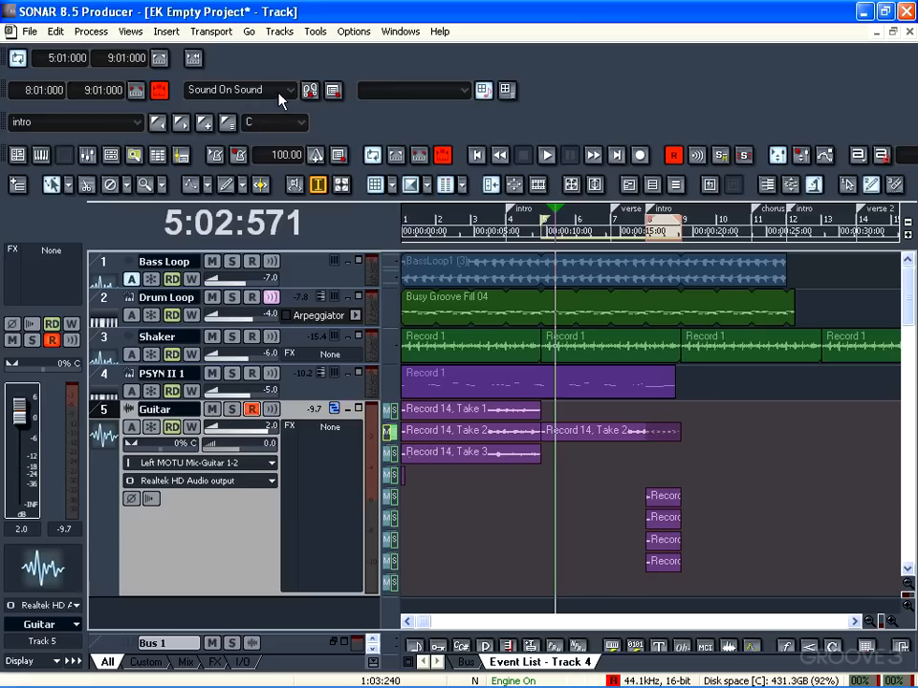
# Step: Set the Transport record mode to Overwrite instead of Sound On Sound
pyautogui.click(290, 89)
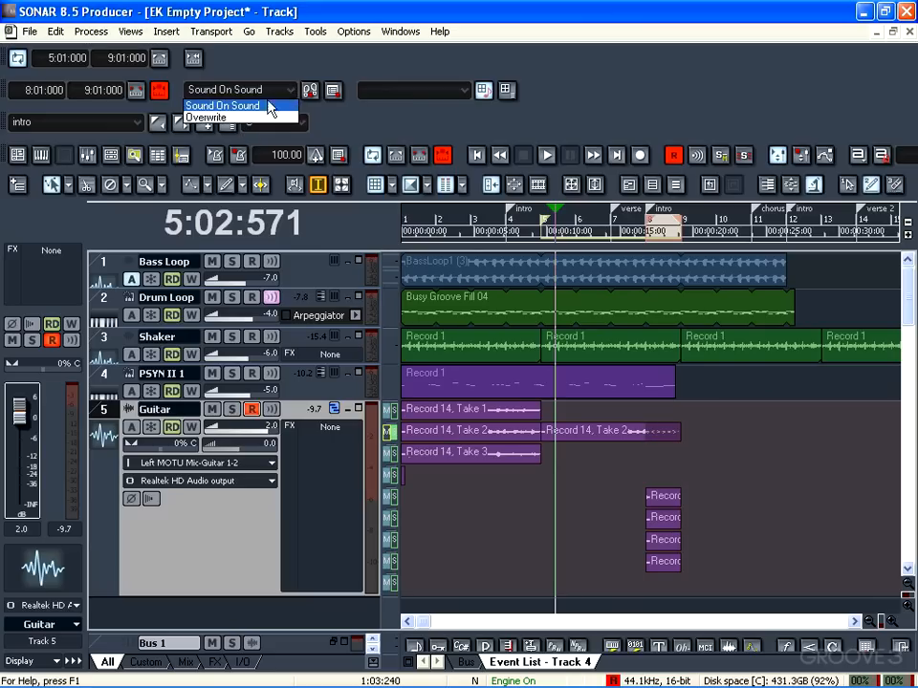
pyautogui.click(206, 117)
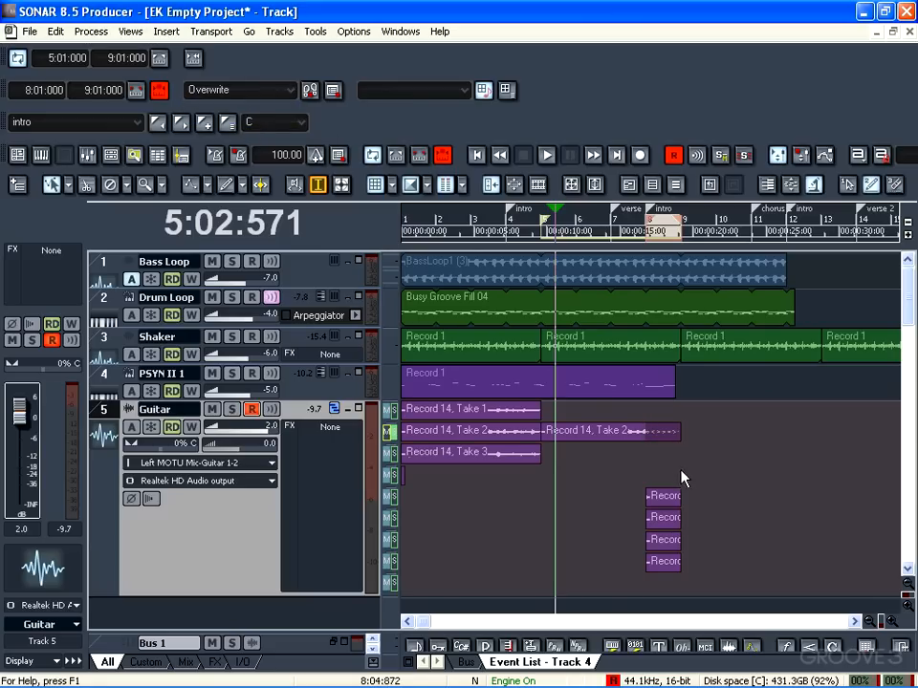
pyautogui.moveTo(673, 444)
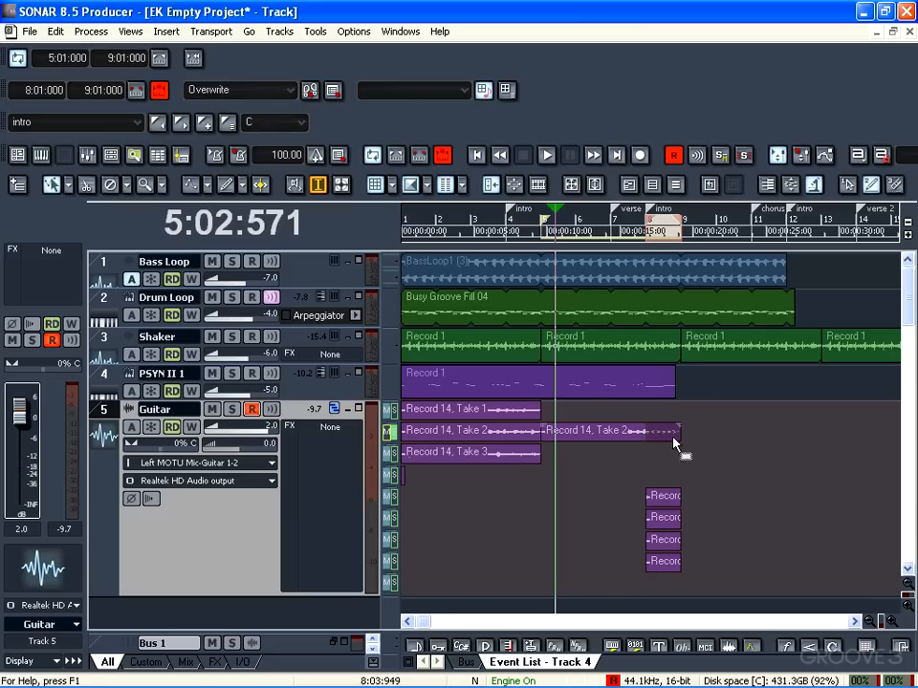
pyautogui.moveTo(631, 497)
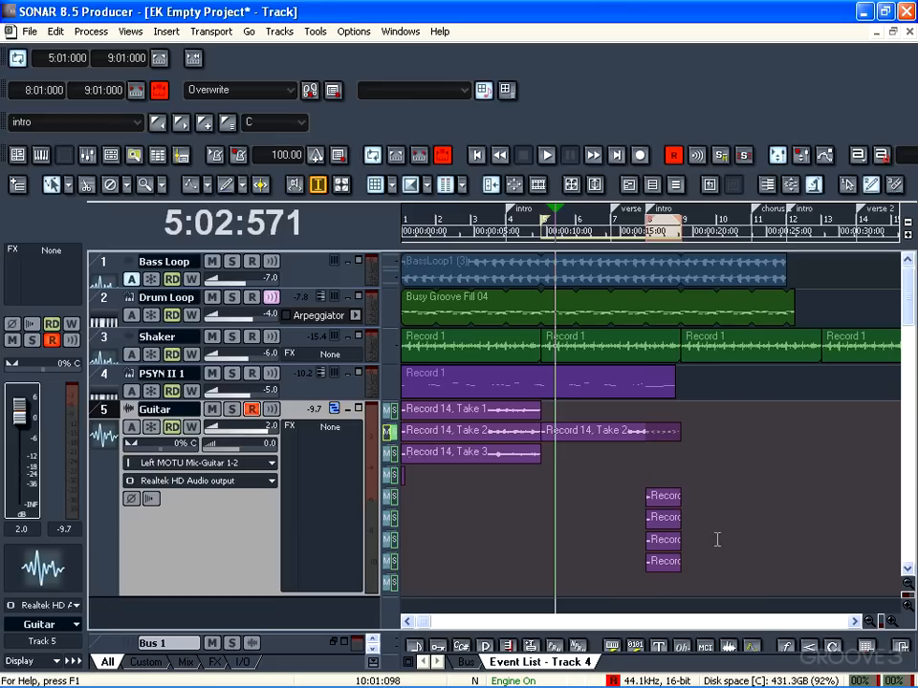
pyautogui.moveTo(704, 514)
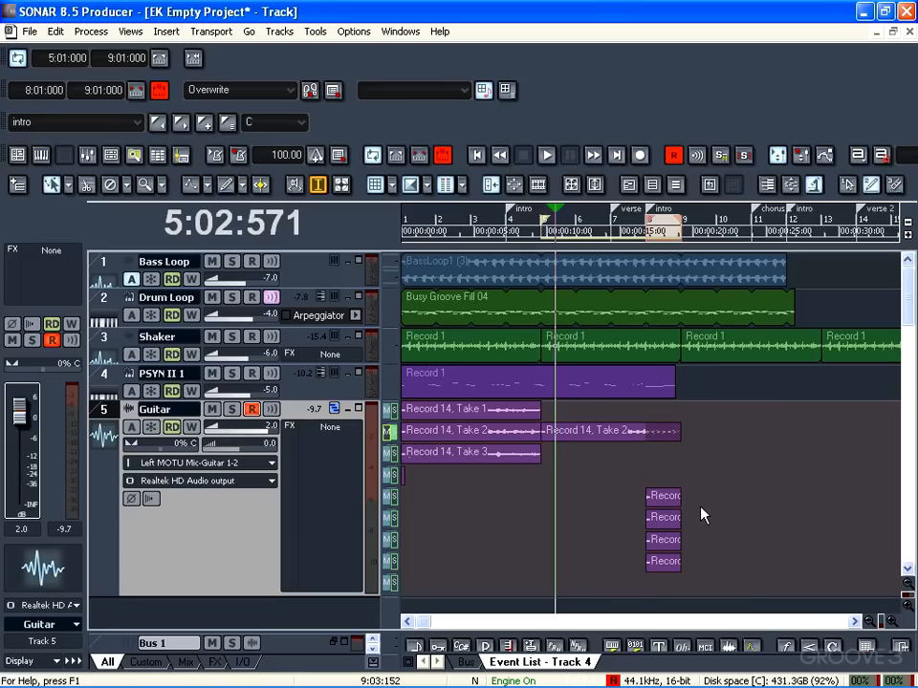